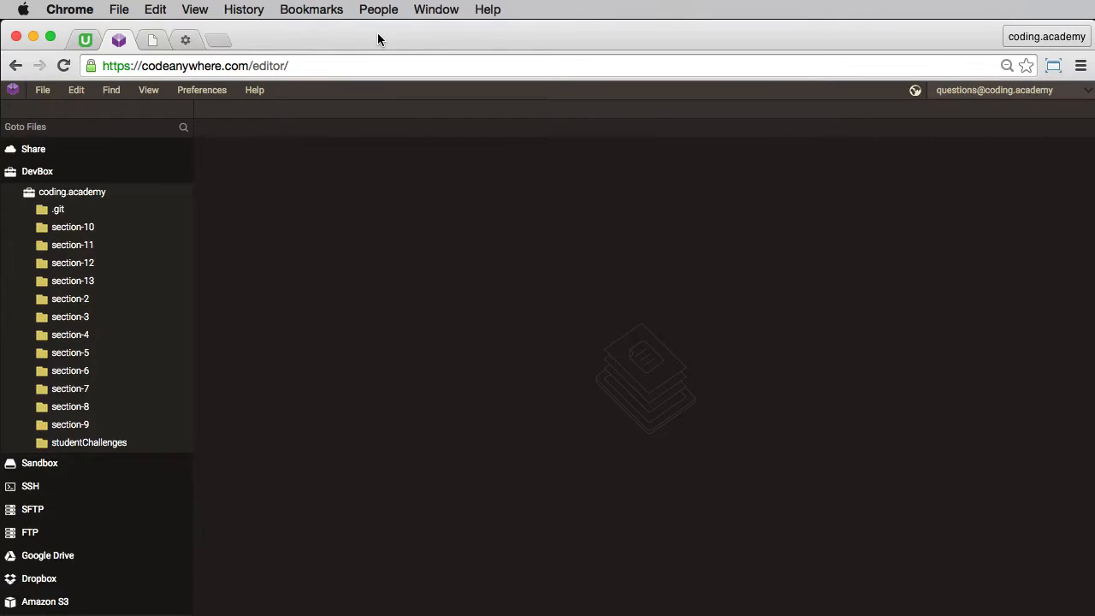
pyautogui.moveTo(372, 46)
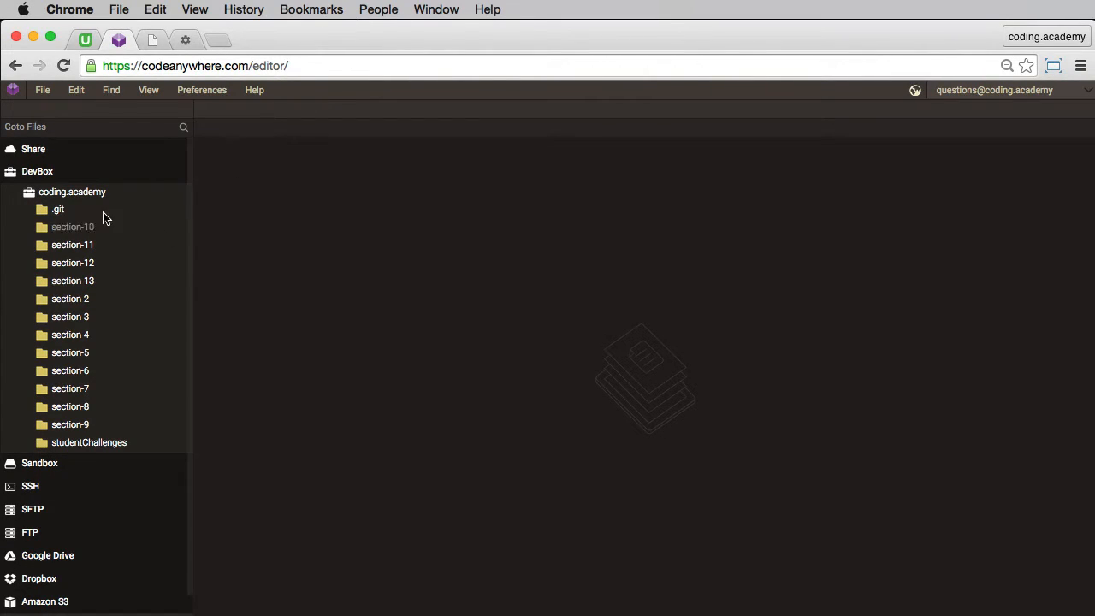
# - Create a file named setCookie.php inside the section-13 folder
pyautogui.rightClick(72, 281)
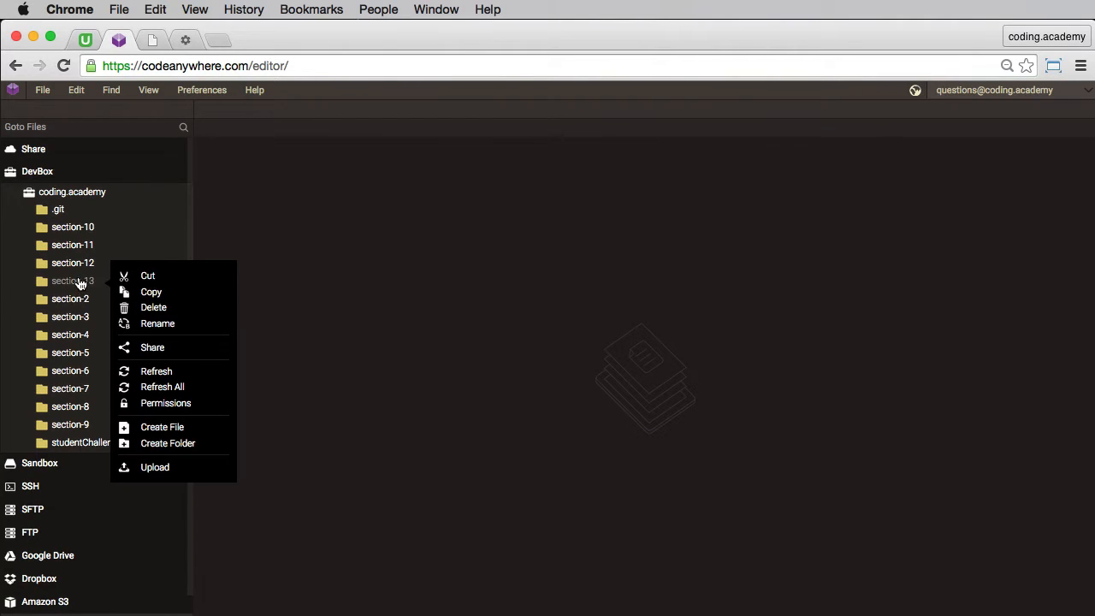
pyautogui.click(162, 427)
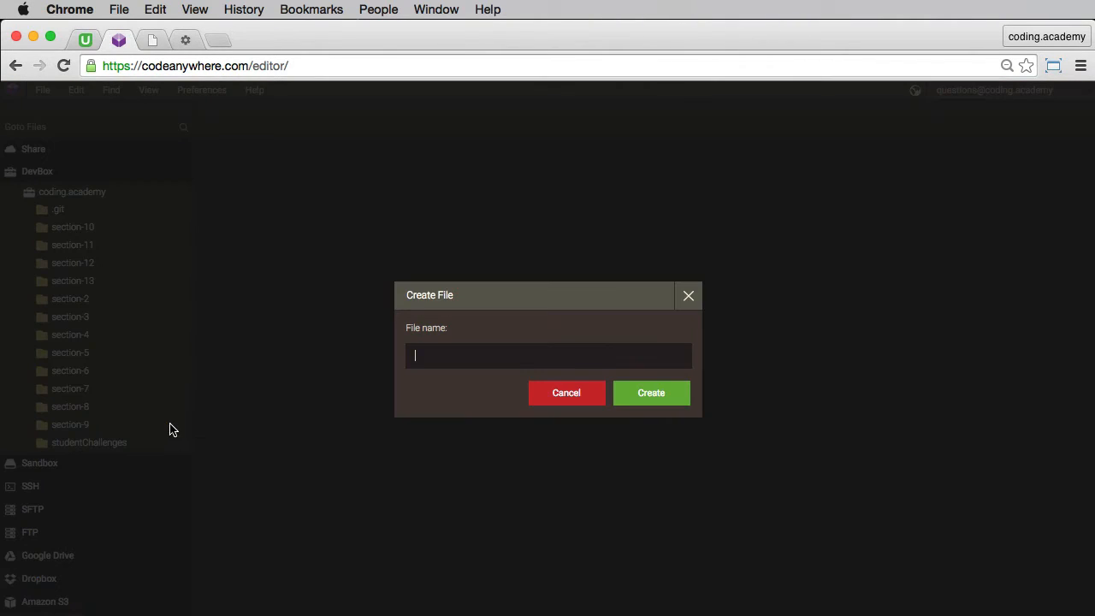
pyautogui.write('set')
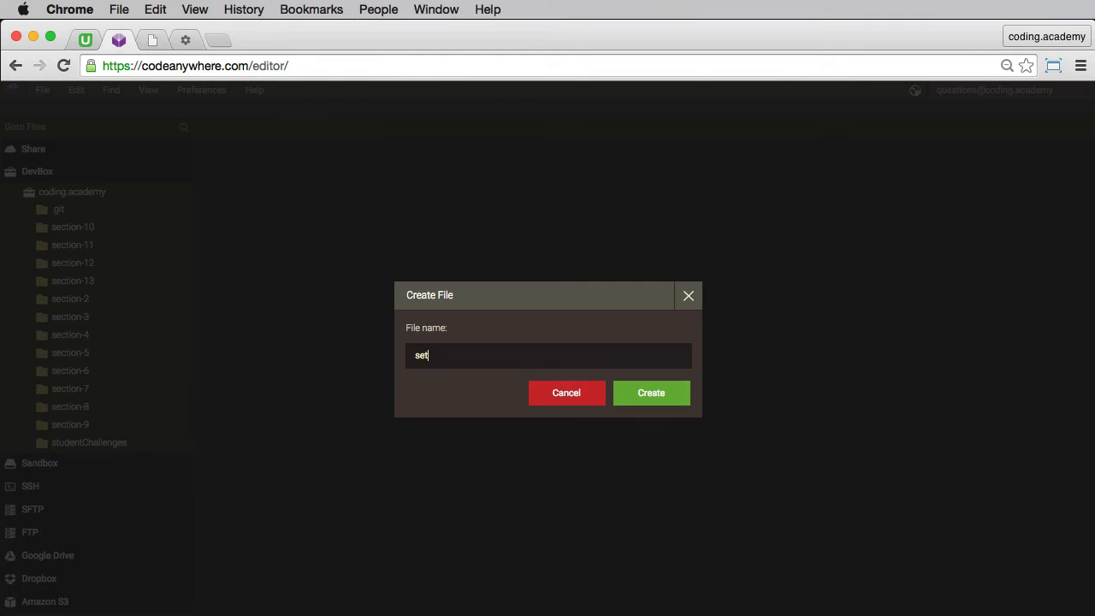
pyautogui.write('Cookie')
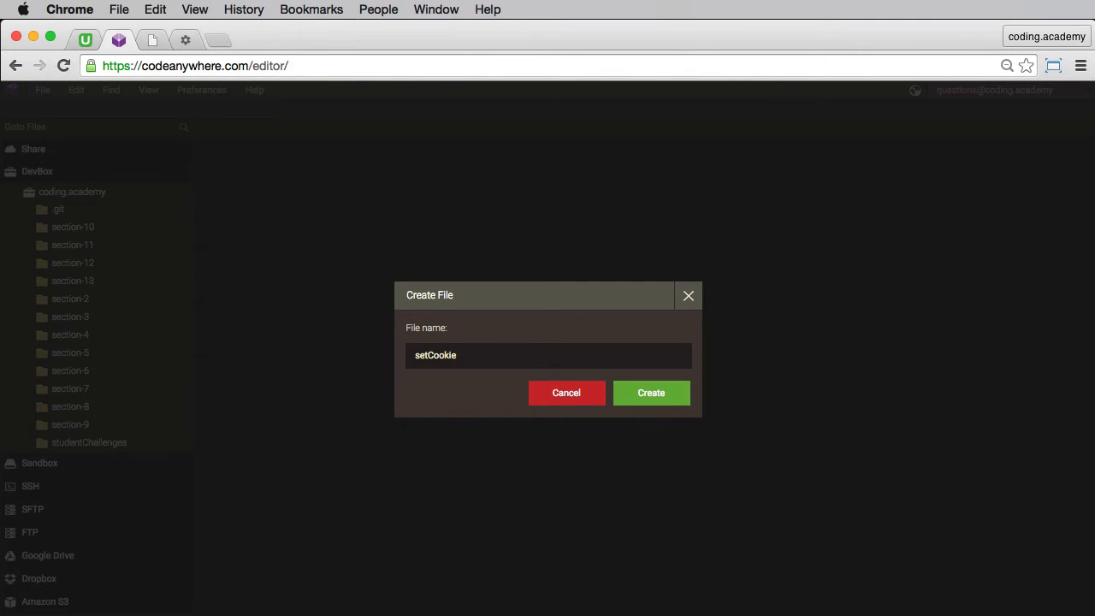
pyautogui.write('.php')
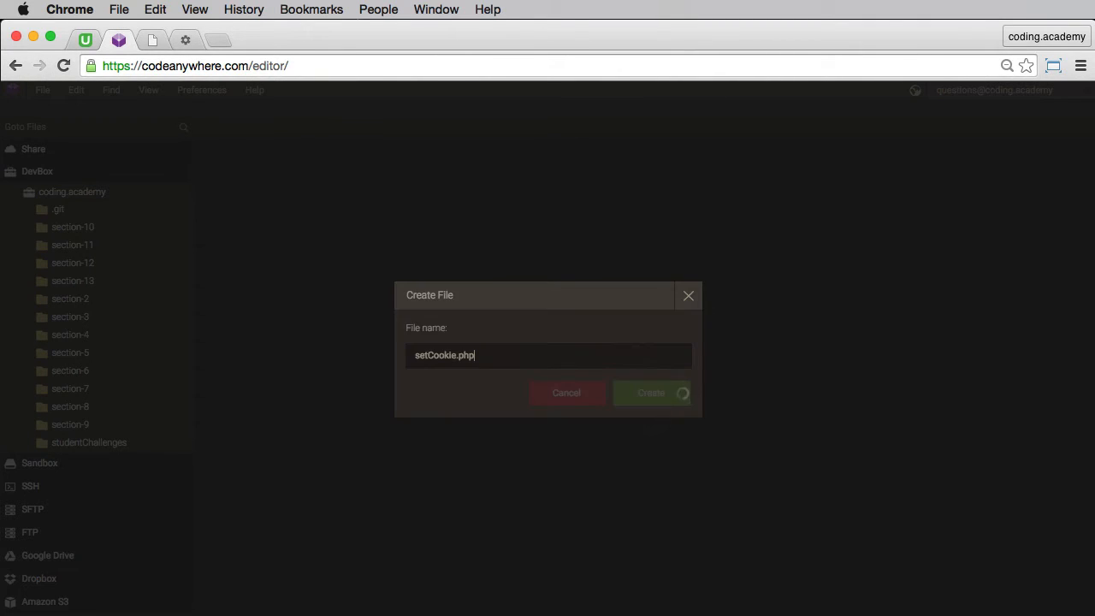
pyautogui.click(650, 393)
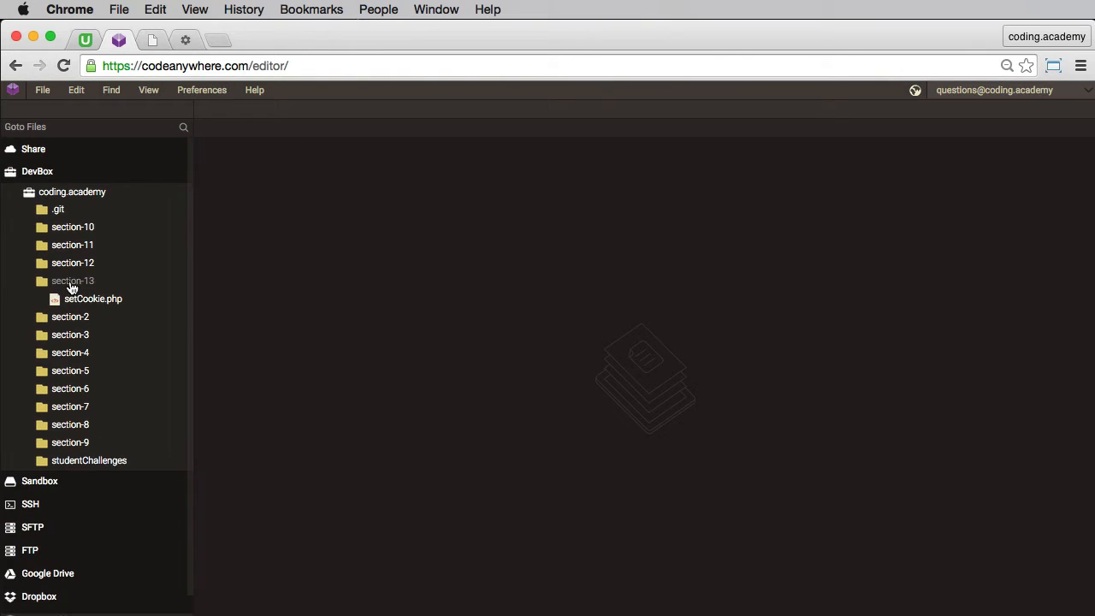
# - Open setCookie.php and write <?php with setcookie('fruit', 'orange');
pyautogui.doubleClick(92, 299)
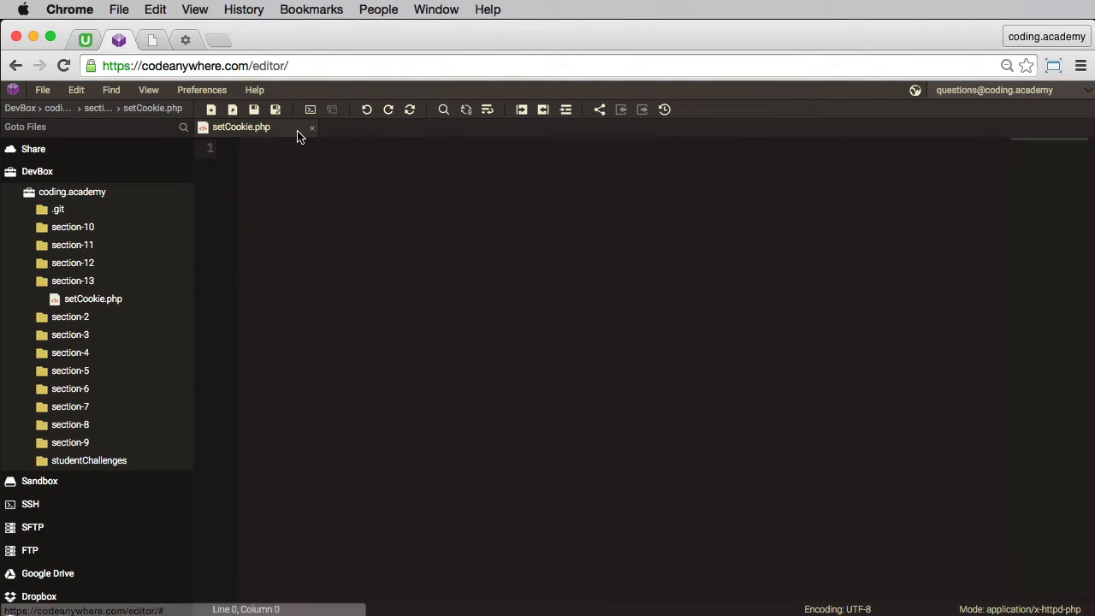
pyautogui.write('<?php')
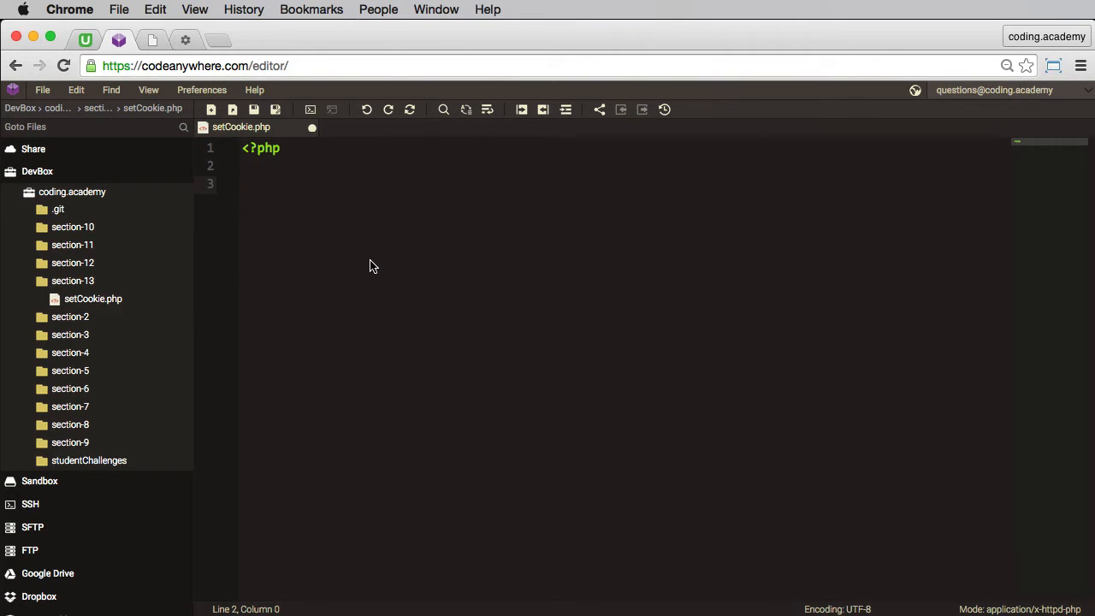
pyautogui.write('setcookie(')
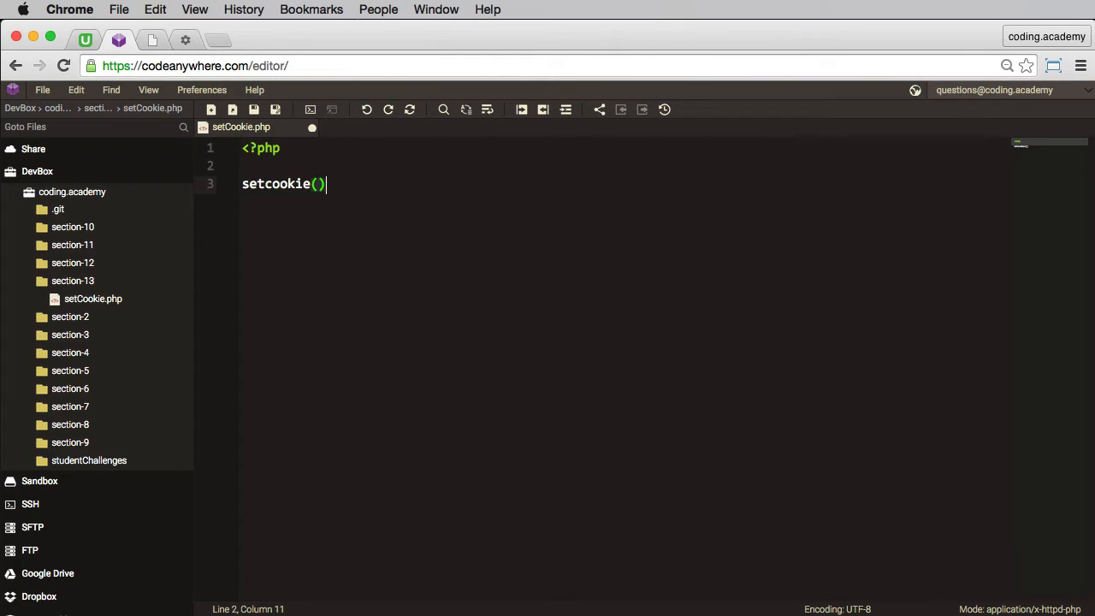
pyautogui.write(';')
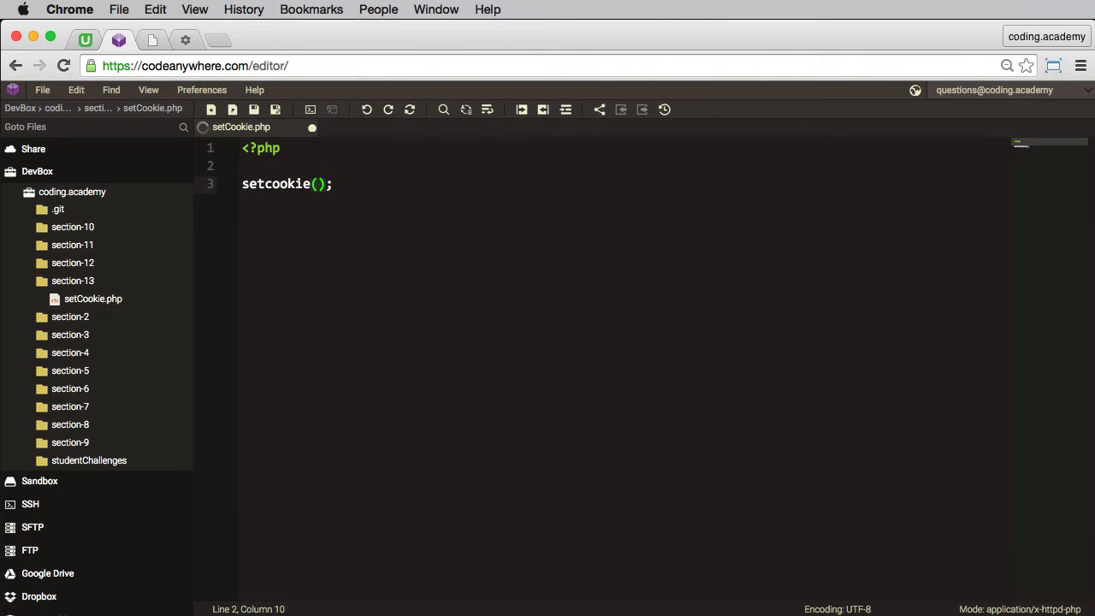
pyautogui.write("'fr'")
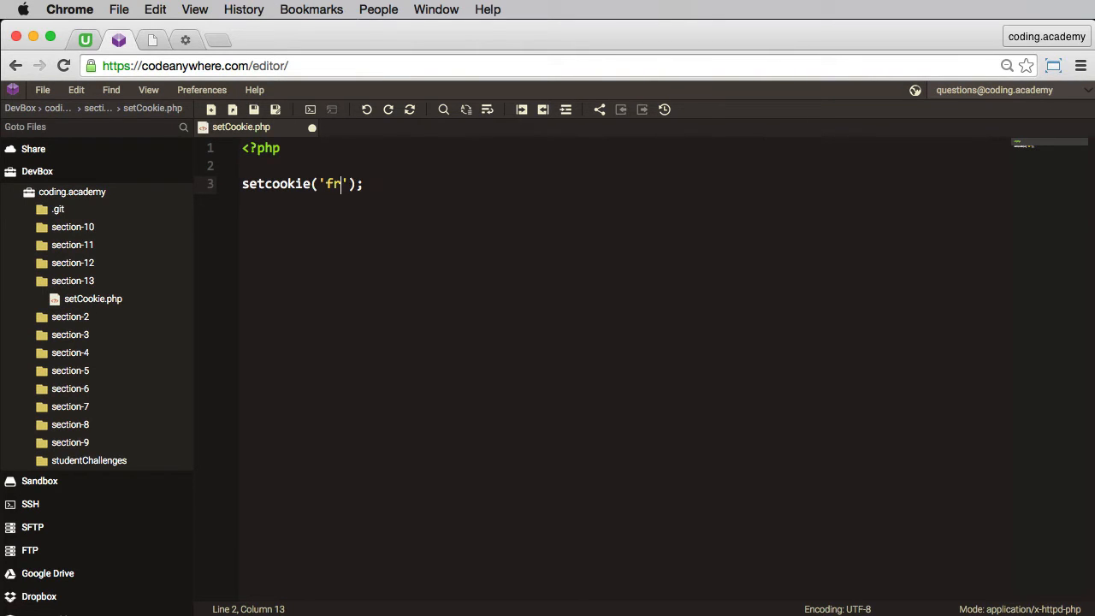
pyautogui.write('uit')
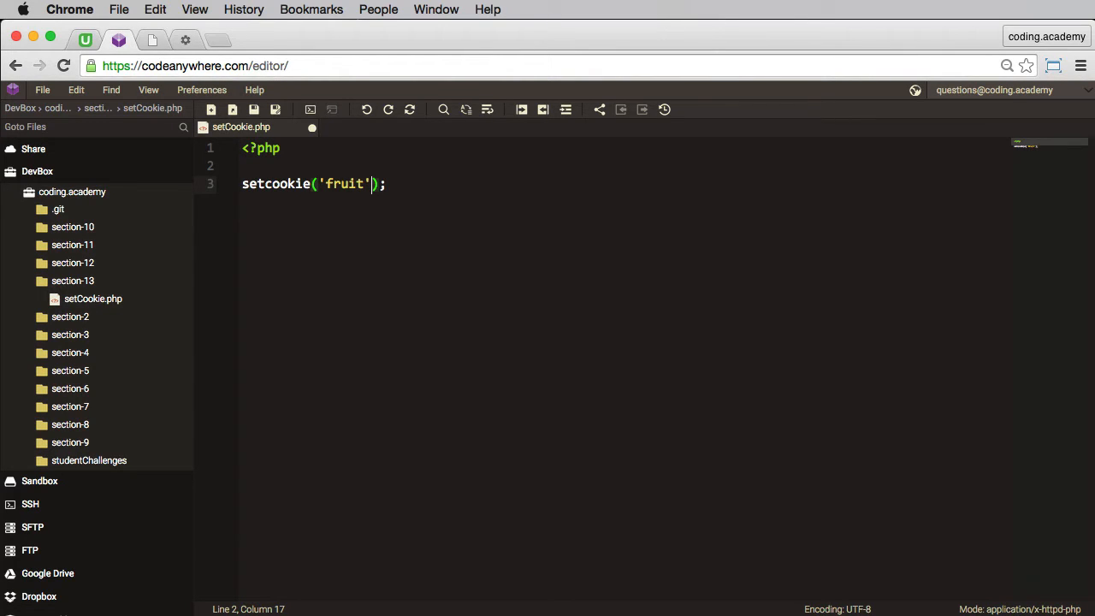
pyautogui.write(',')
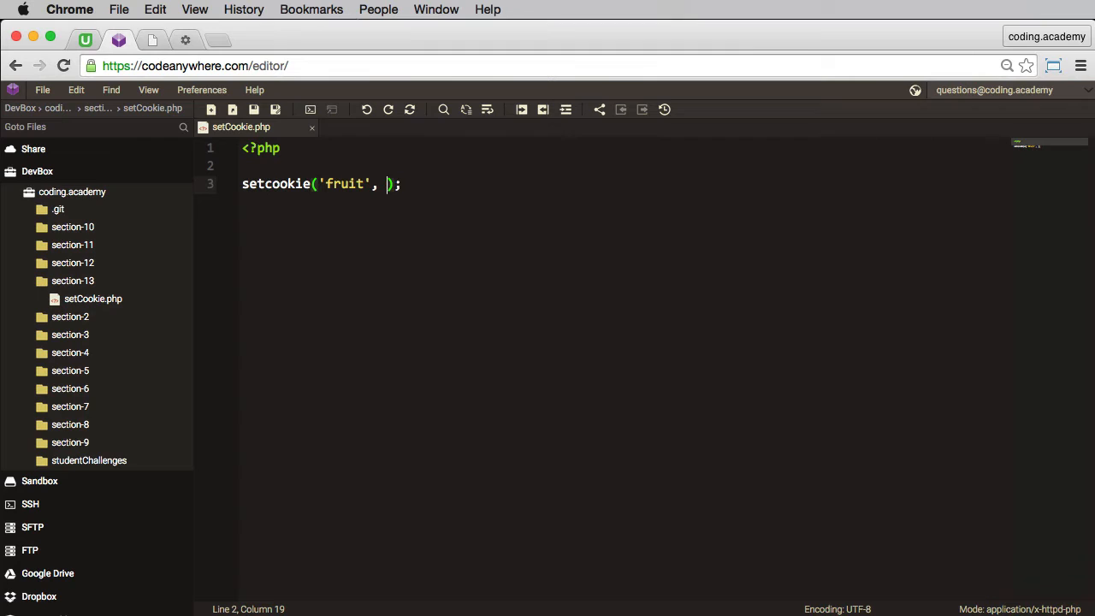
pyautogui.write("'orange'")
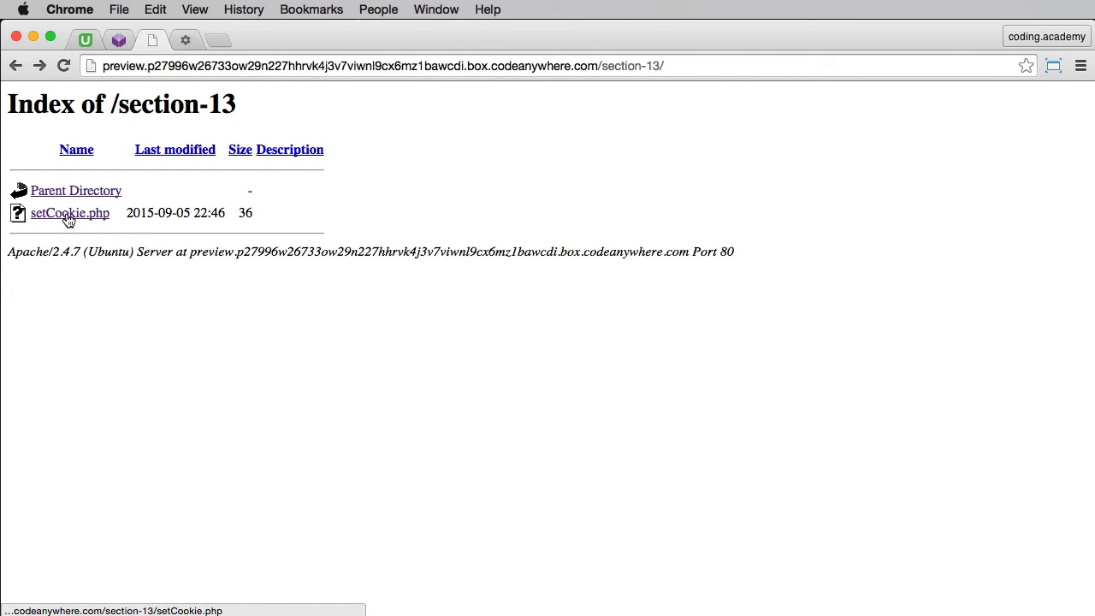
# - Run setCookie.php from the Index of /section-13 preview listing
pyautogui.click(70, 213)
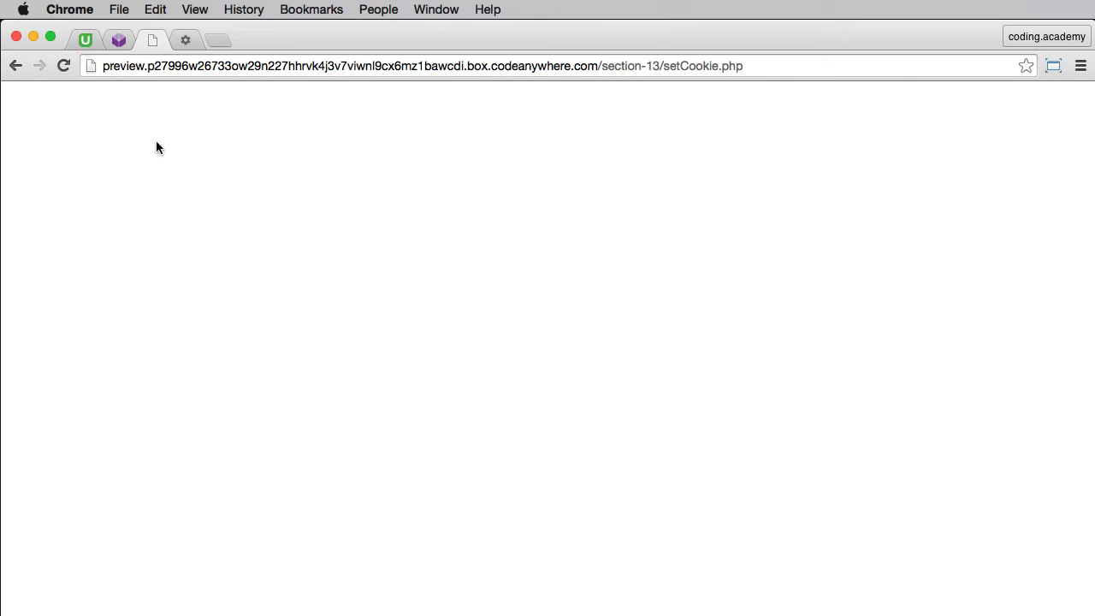
pyautogui.moveTo(238, 179)
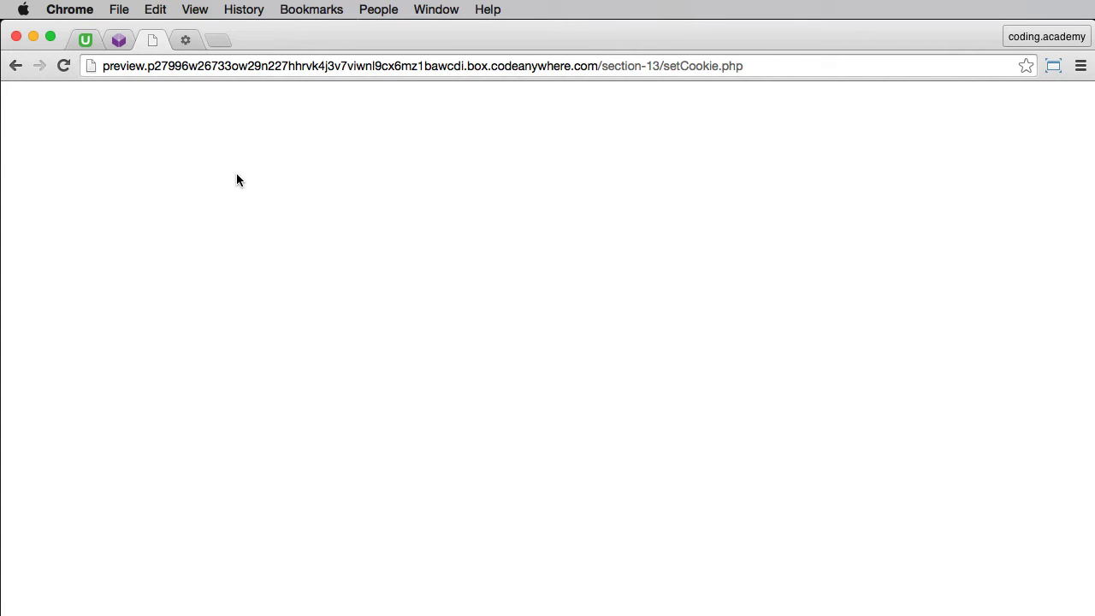
pyautogui.moveTo(183, 40)
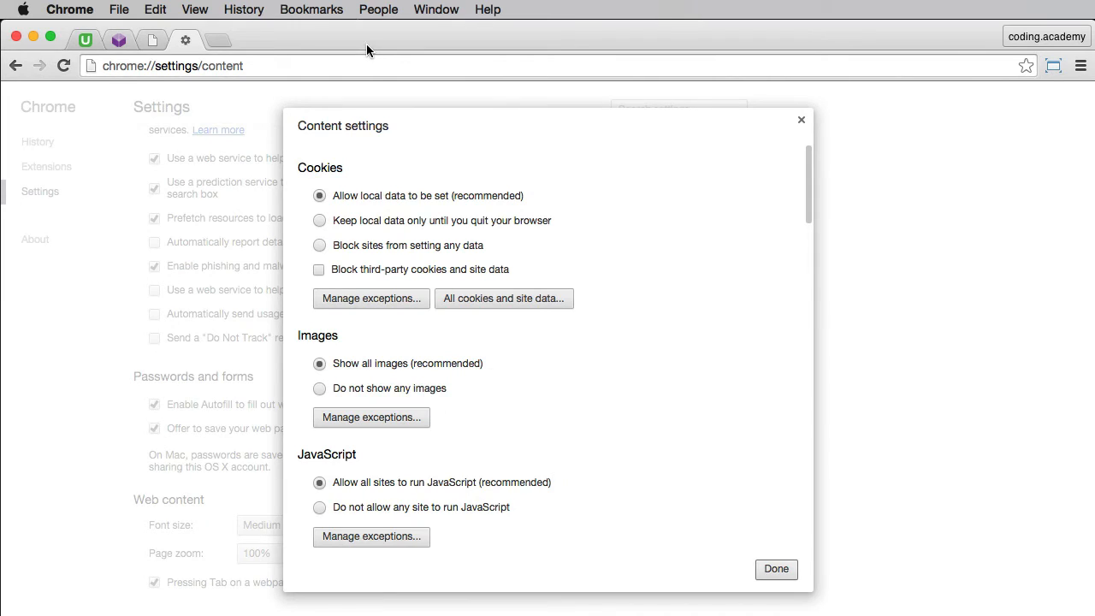
pyautogui.moveTo(206, 112)
pyautogui.write('okies')
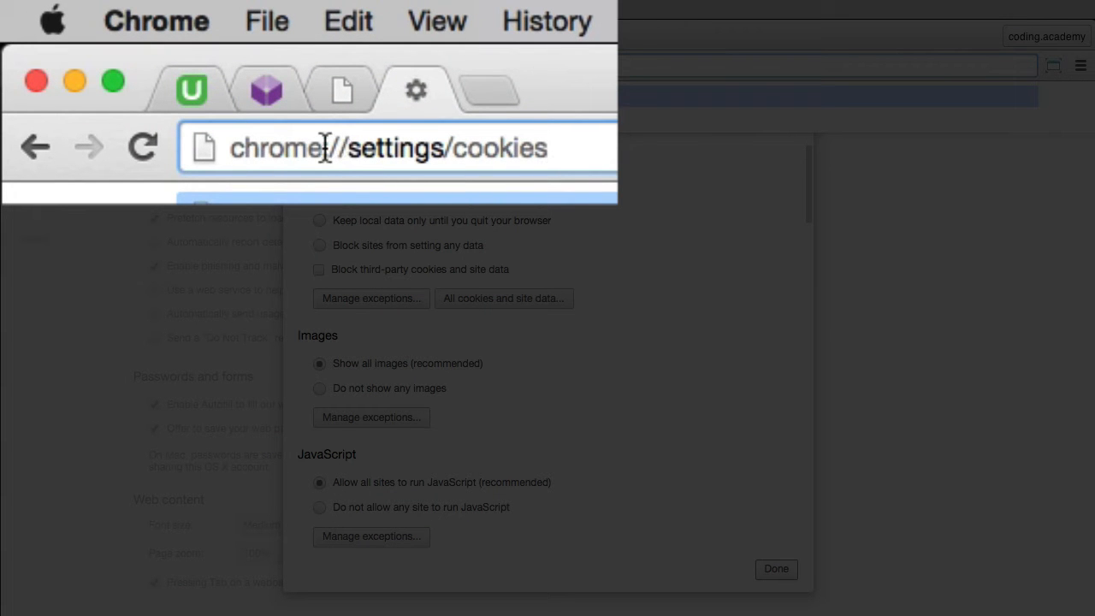
pyautogui.moveTo(175, 110)
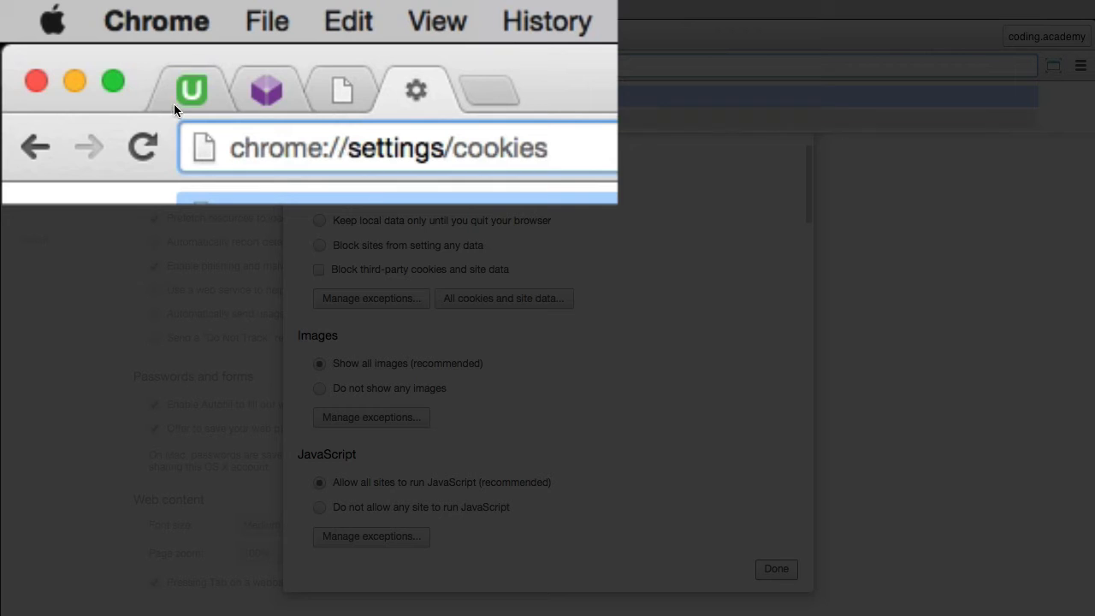
# - Enter chrome://settings/cookies in Chrome's address bar
pyautogui.click(459, 147)
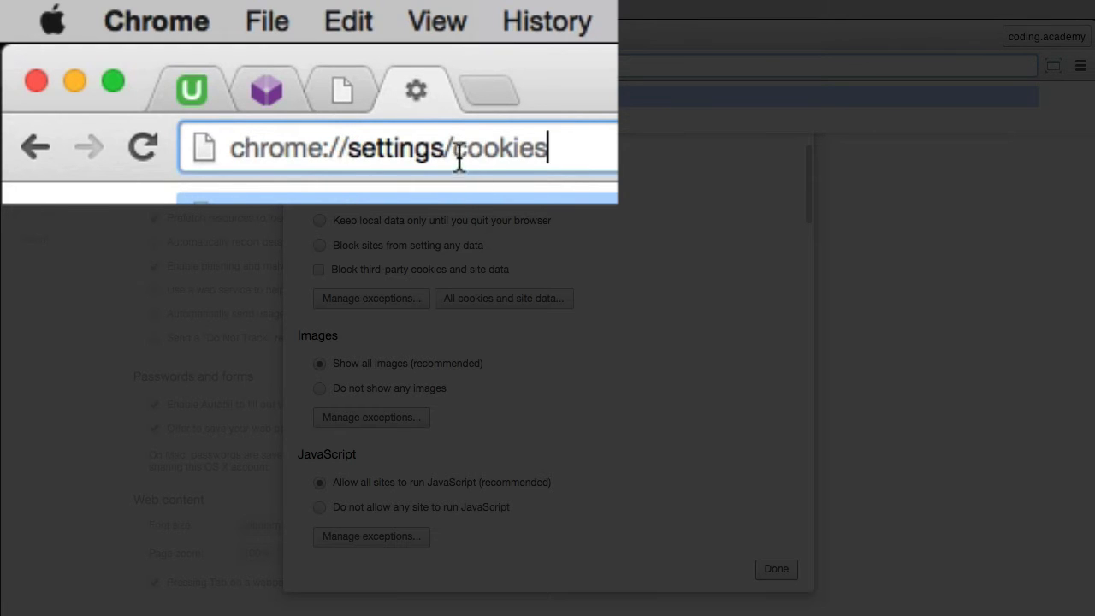
pyautogui.moveTo(328, 51)
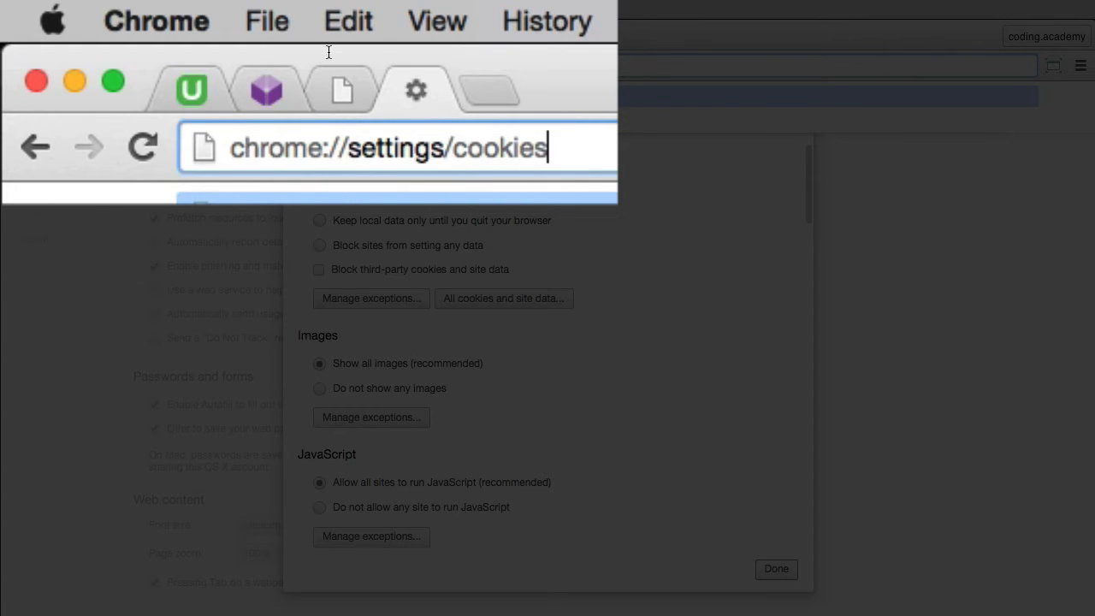
# - Search the cookie list for 'preview' and expand the preview site's cookies
pyautogui.click(503, 298)
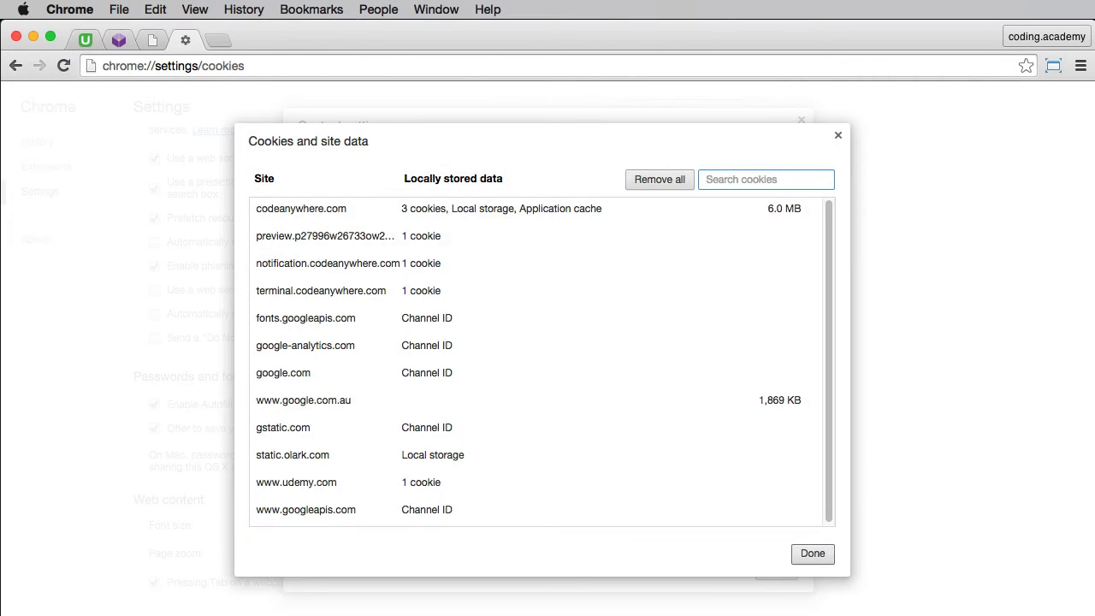
pyautogui.moveTo(522, 496)
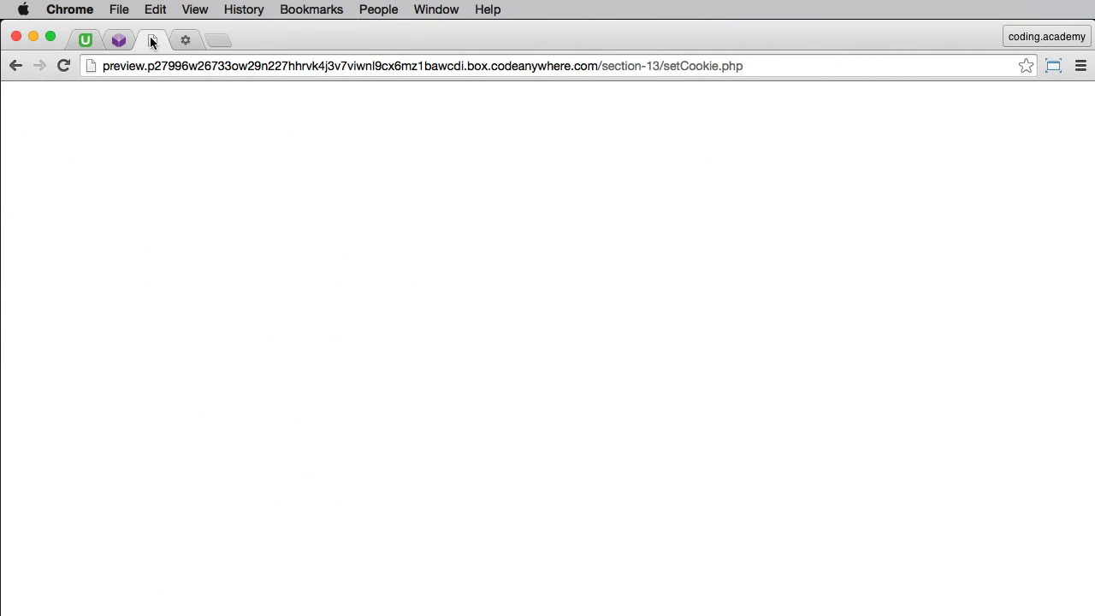
pyautogui.click(548, 66)
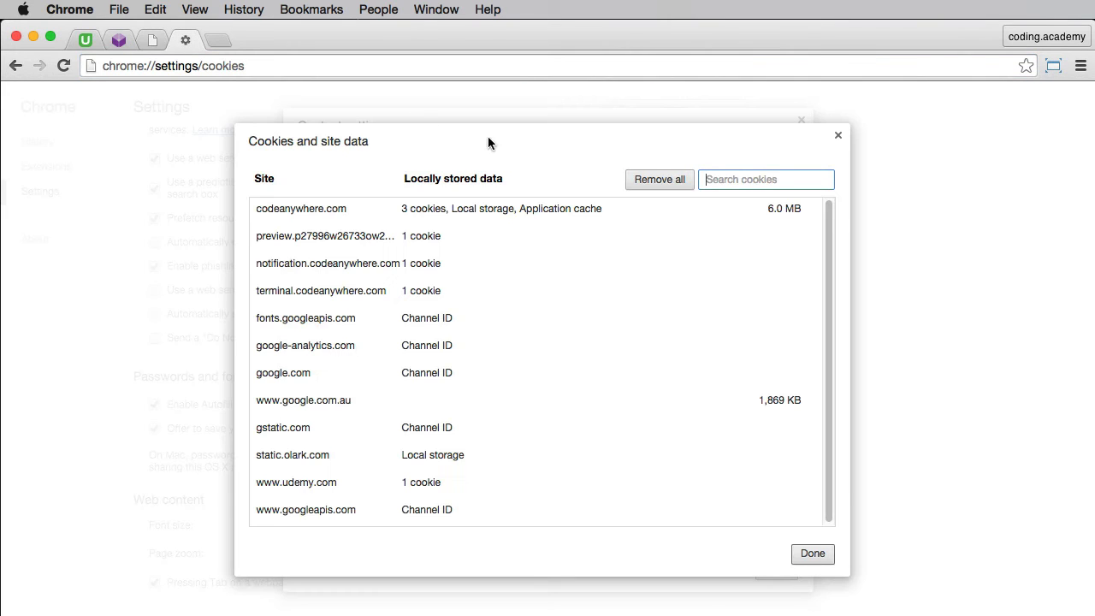
pyautogui.write('p')
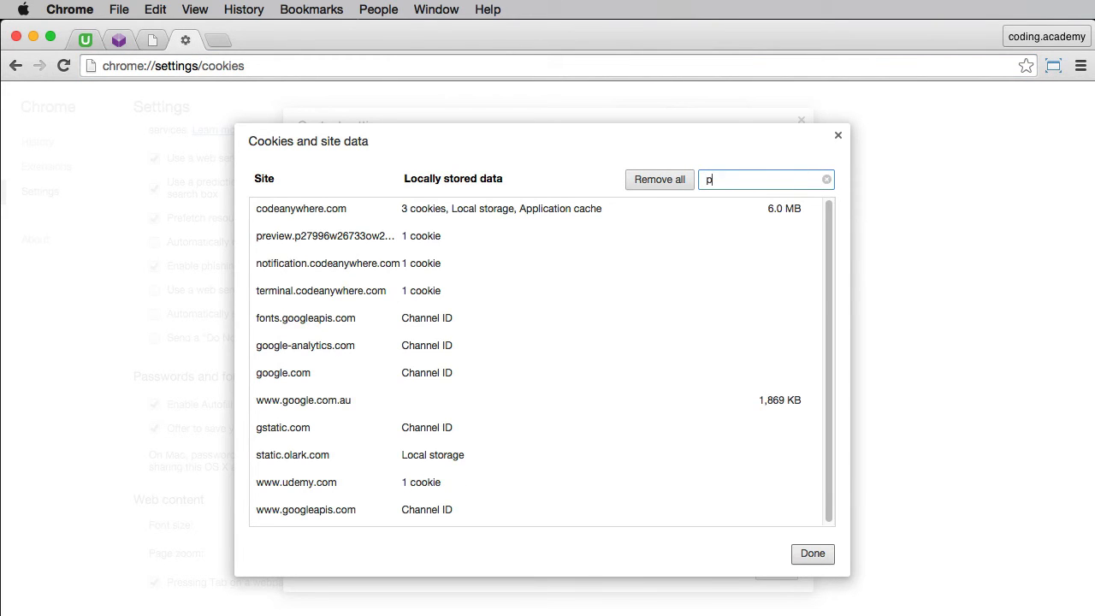
pyautogui.write('review')
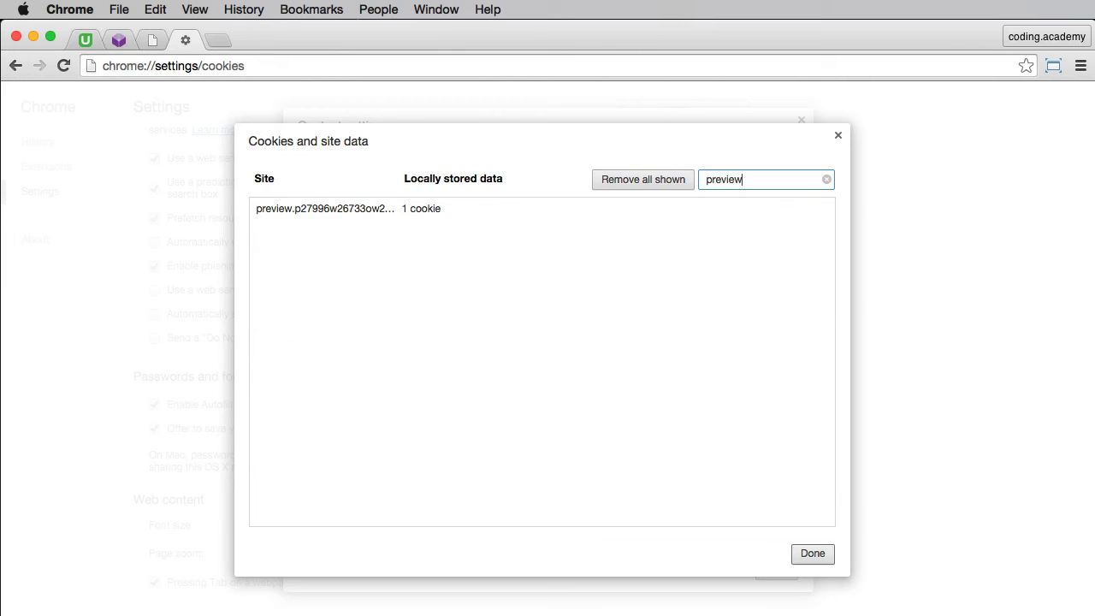
pyautogui.click(325, 208)
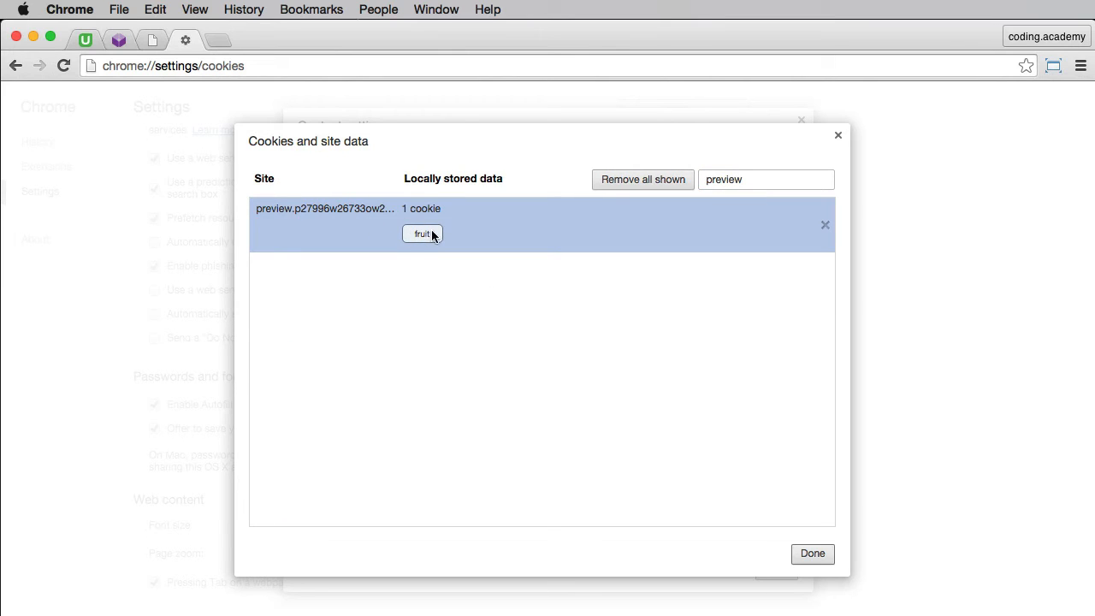
pyautogui.moveTo(420, 244)
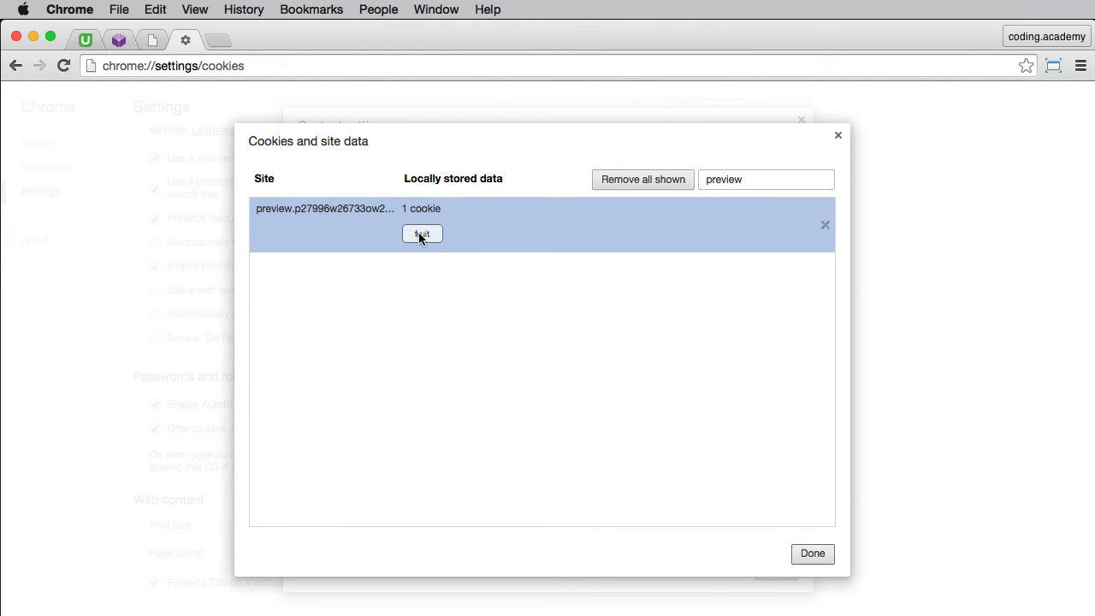
# - View the fruit cookie's details and highlight its Created date
pyautogui.click(422, 234)
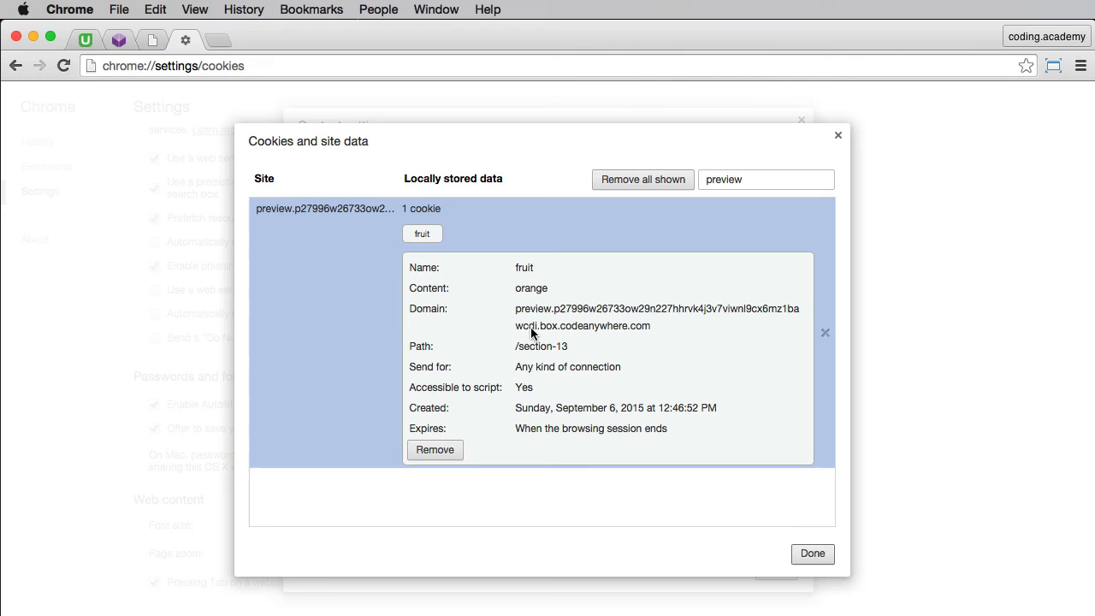
pyautogui.moveTo(646, 363)
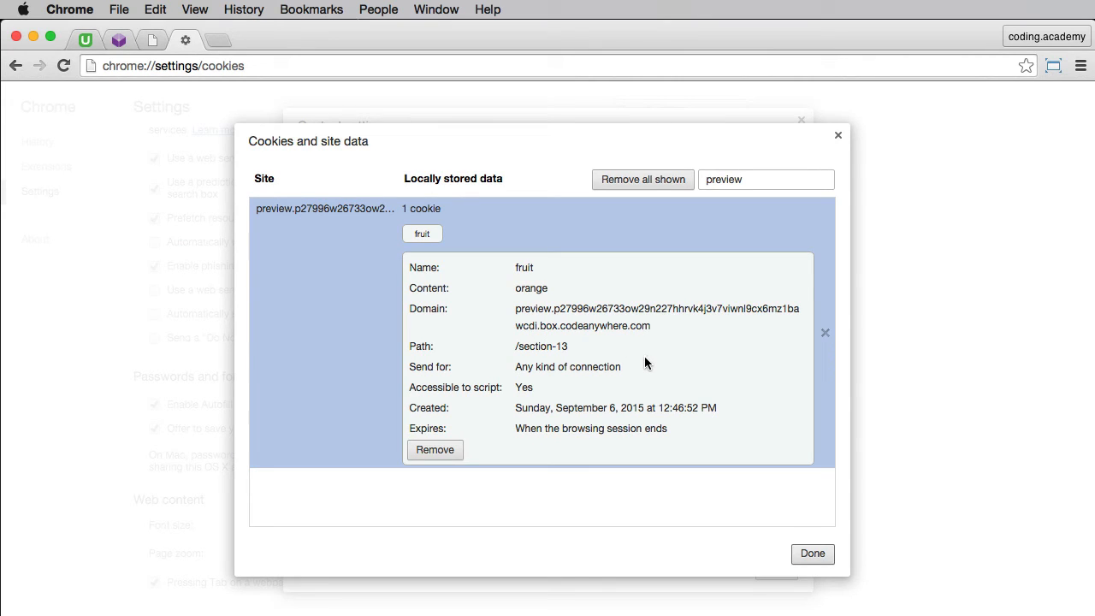
pyautogui.moveTo(599, 344)
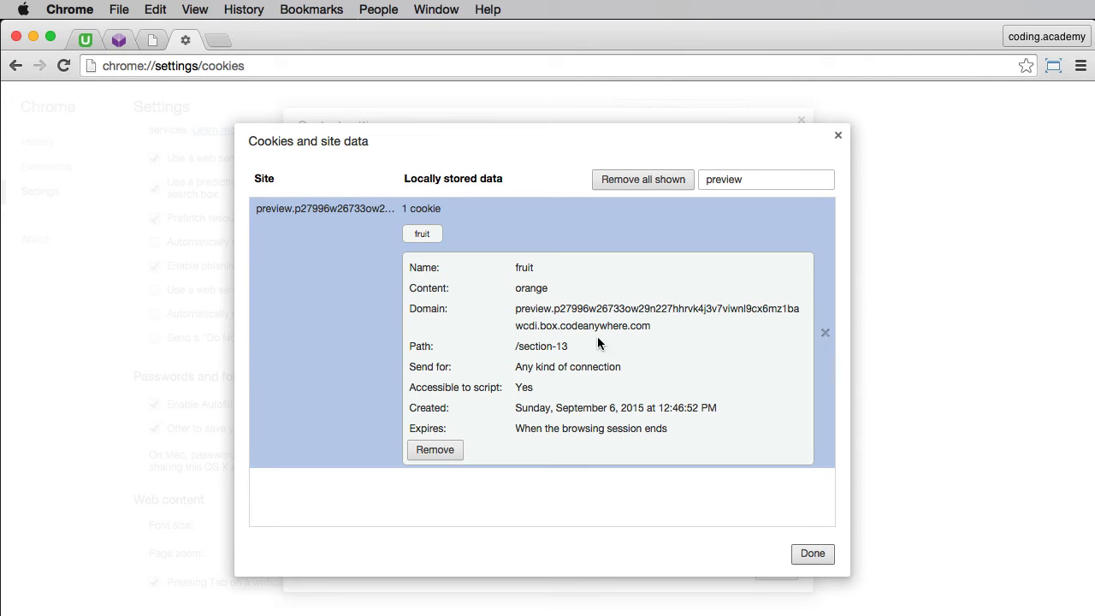
pyautogui.doubleClick(530, 288)
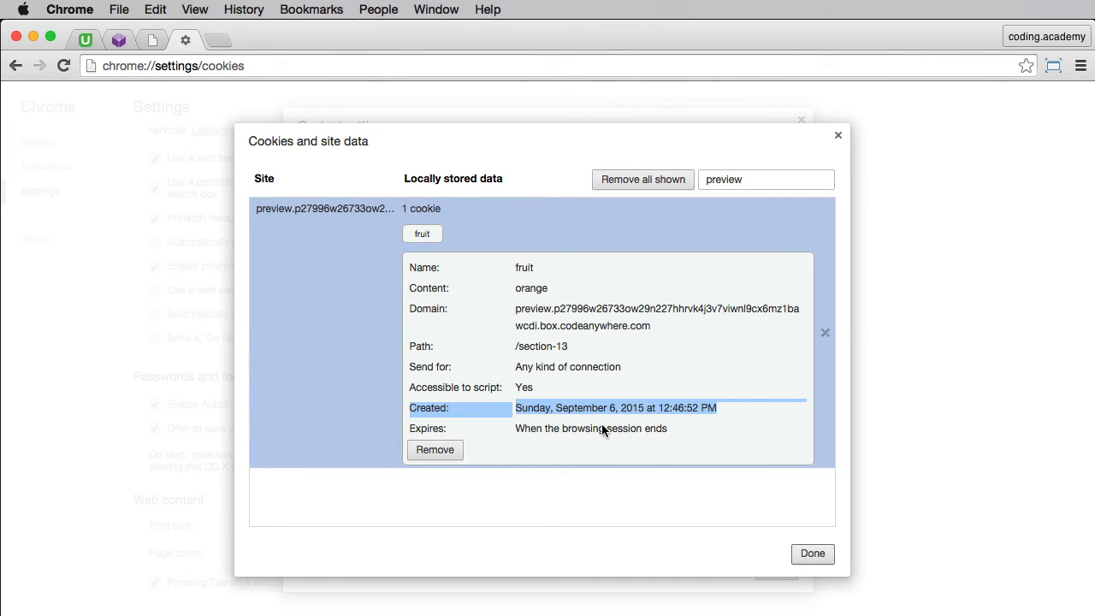
pyautogui.moveTo(534, 432)
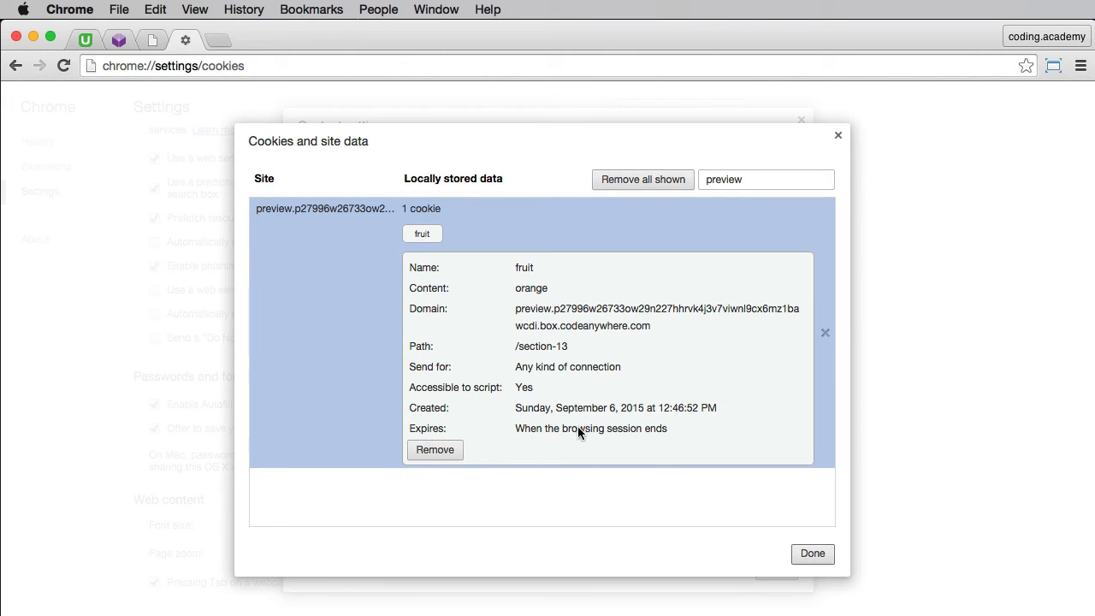
pyautogui.moveTo(634, 436)
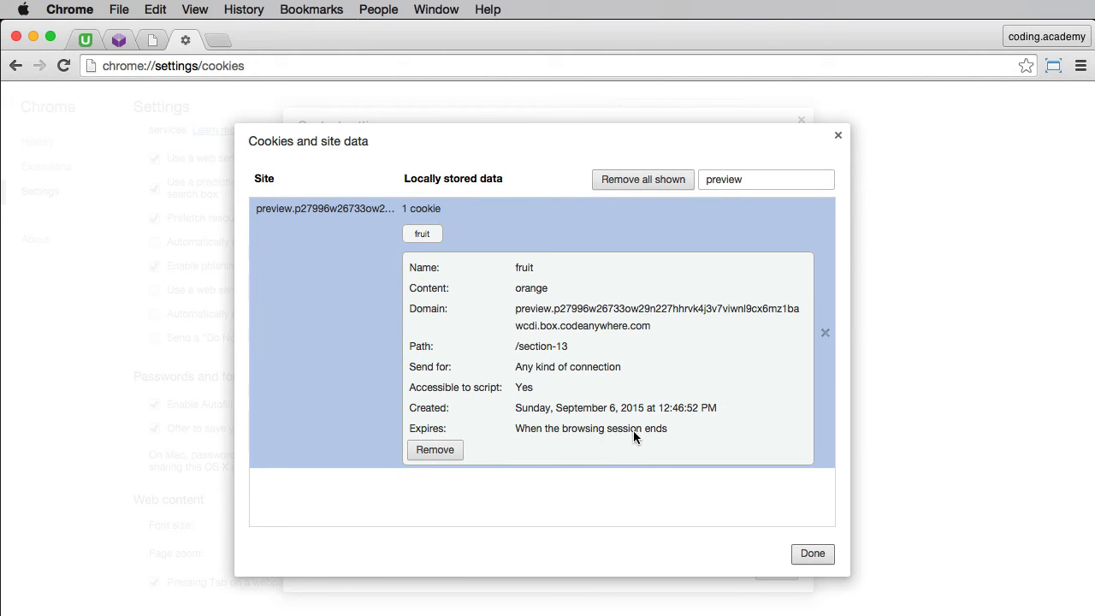
pyautogui.moveTo(620, 441)
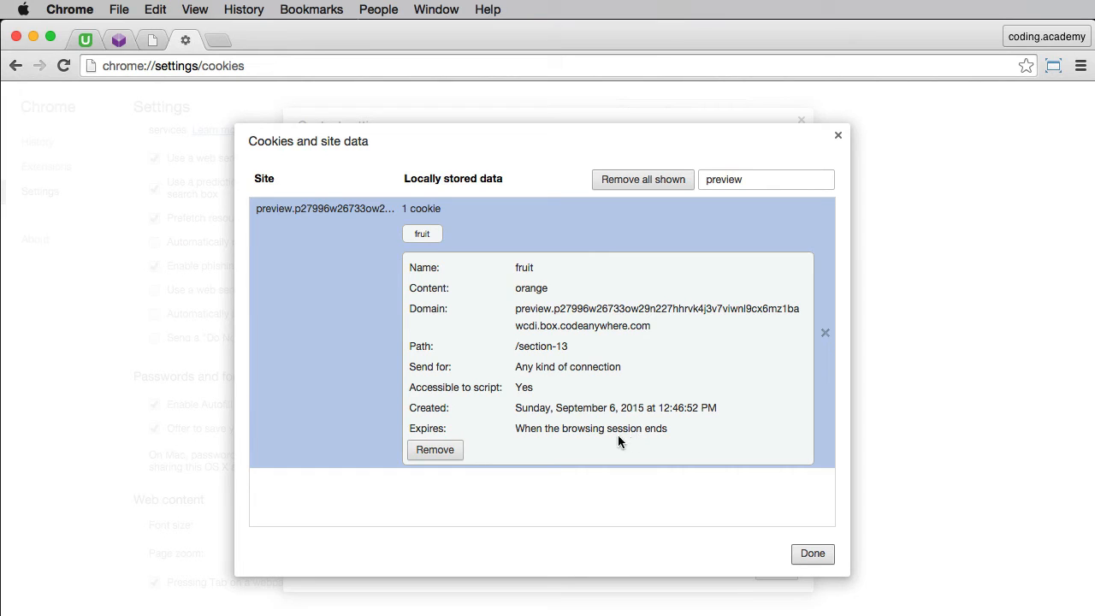
pyautogui.click(119, 40)
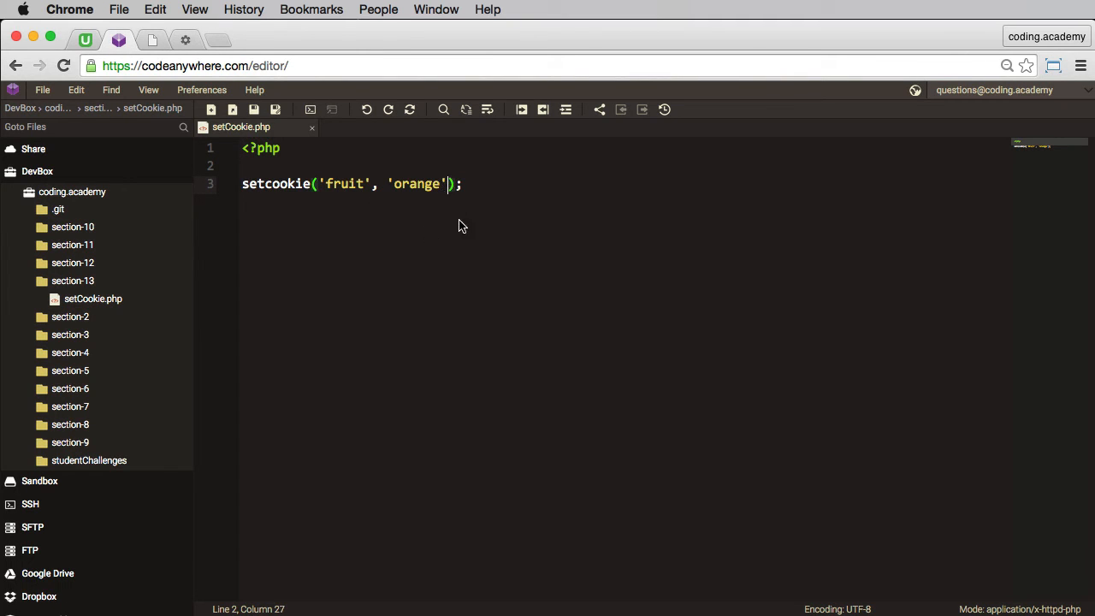
pyautogui.moveTo(467, 239)
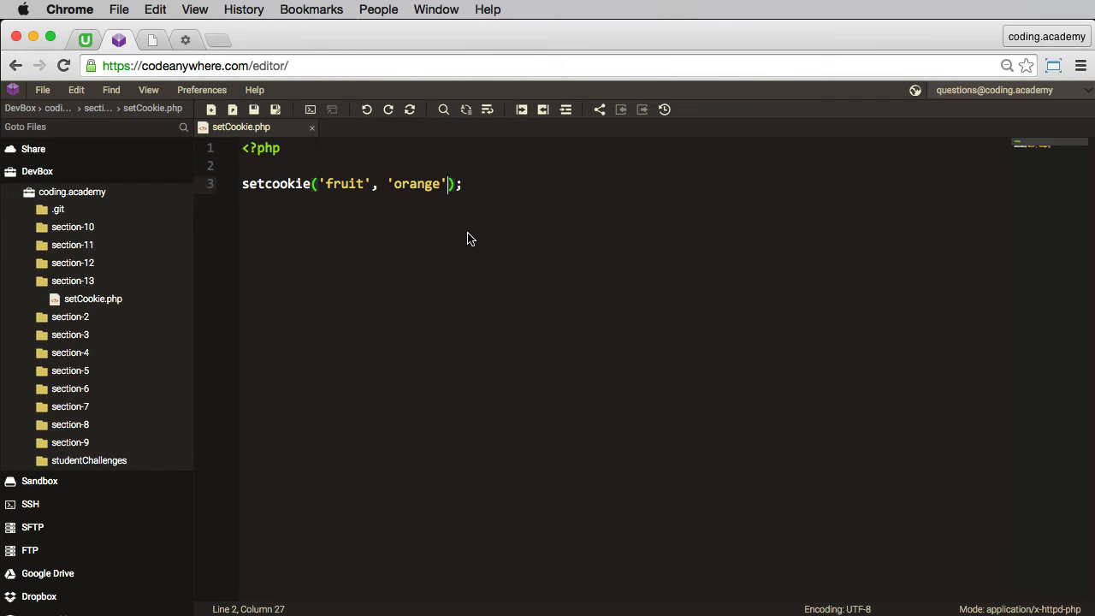
# - Append , time()+600 after 'orange' in the setcookie call on line 3
pyautogui.write(',')
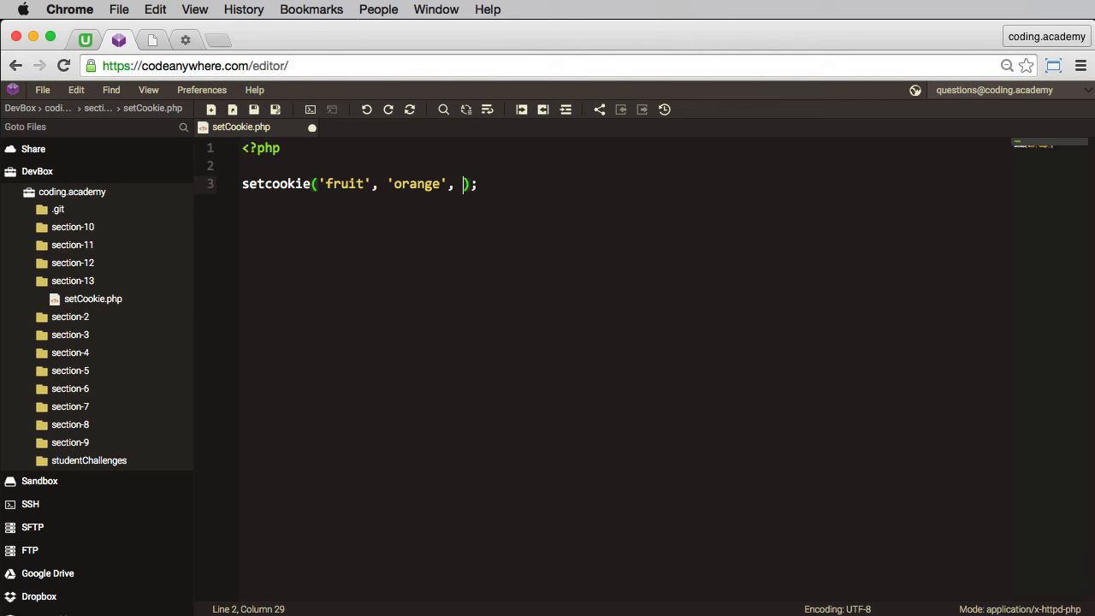
pyautogui.write('time(')
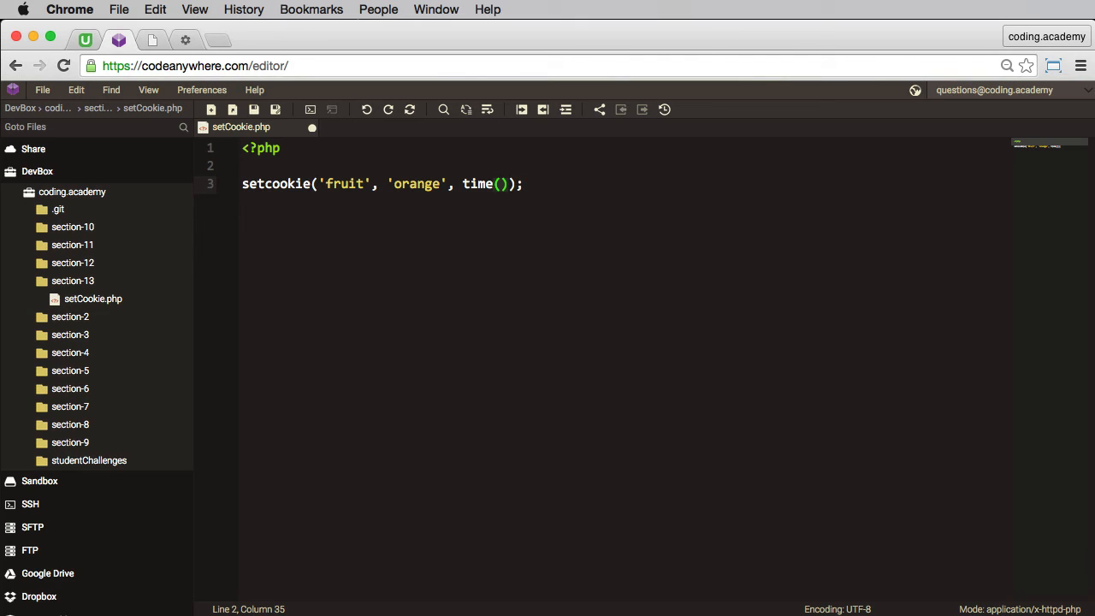
pyautogui.write('+')
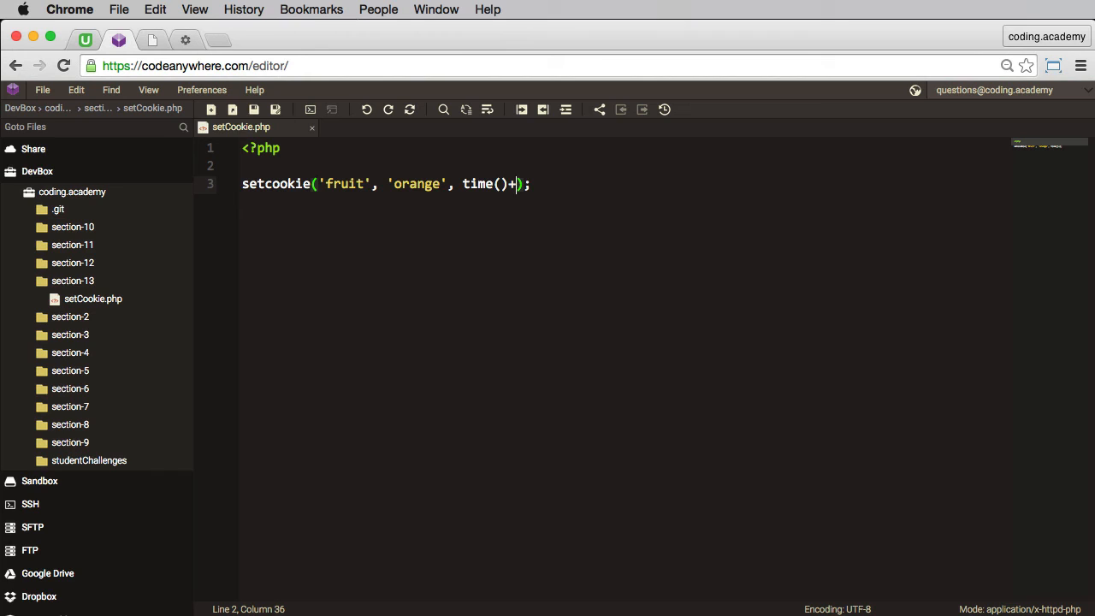
pyautogui.write('6')
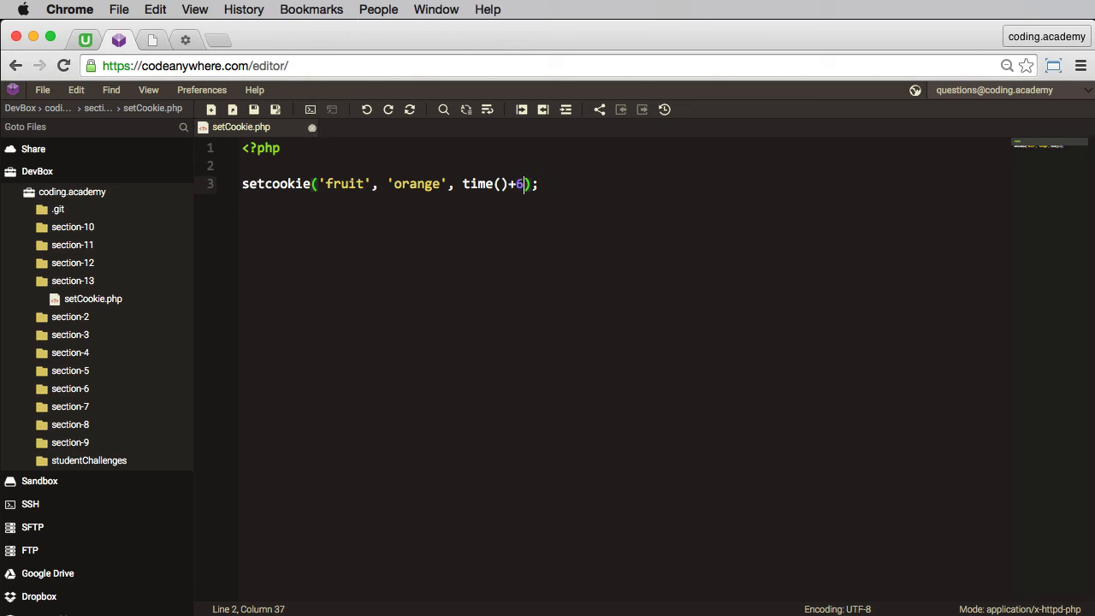
pyautogui.write('00')
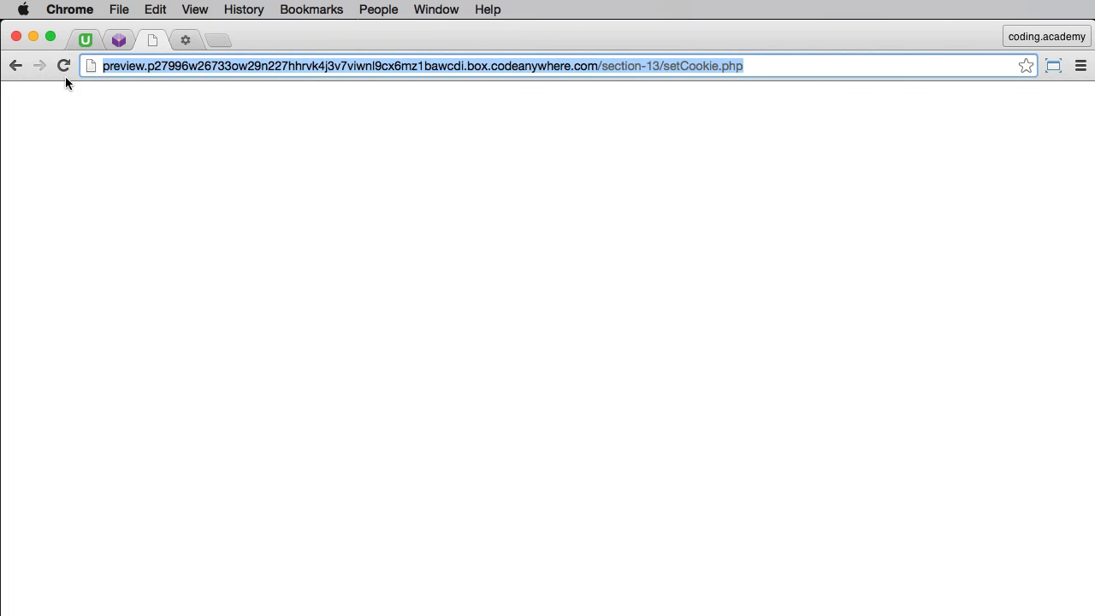
# - Reload the setCookie.php preview page so the cookie is set again
pyautogui.click(63, 65)
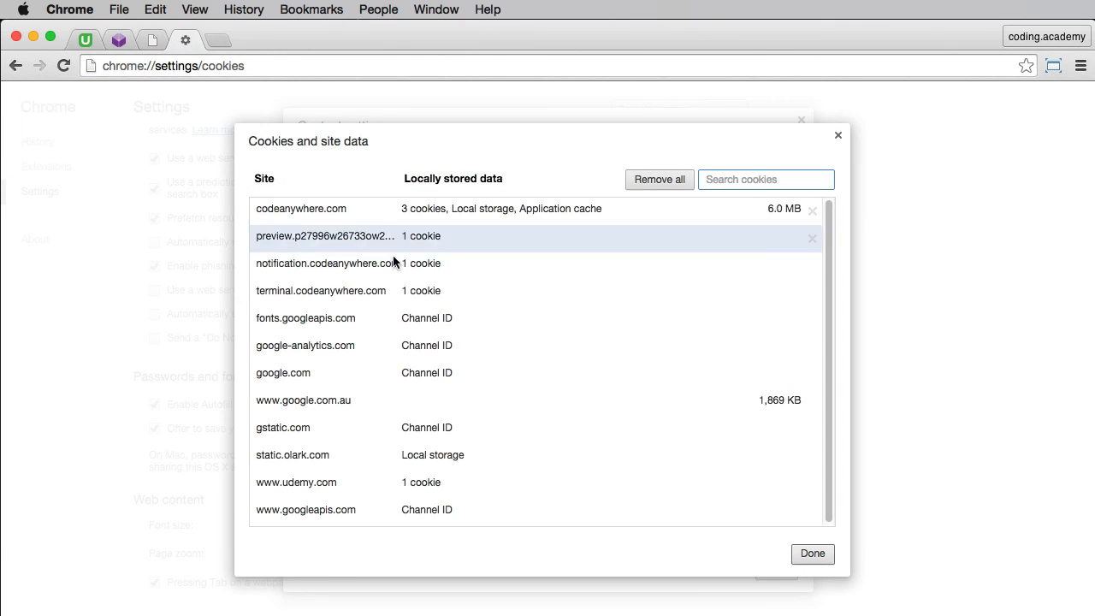
# - Expand the preview site and view the fruit cookie, now expiring at 12:58:57 PM
pyautogui.click(325, 236)
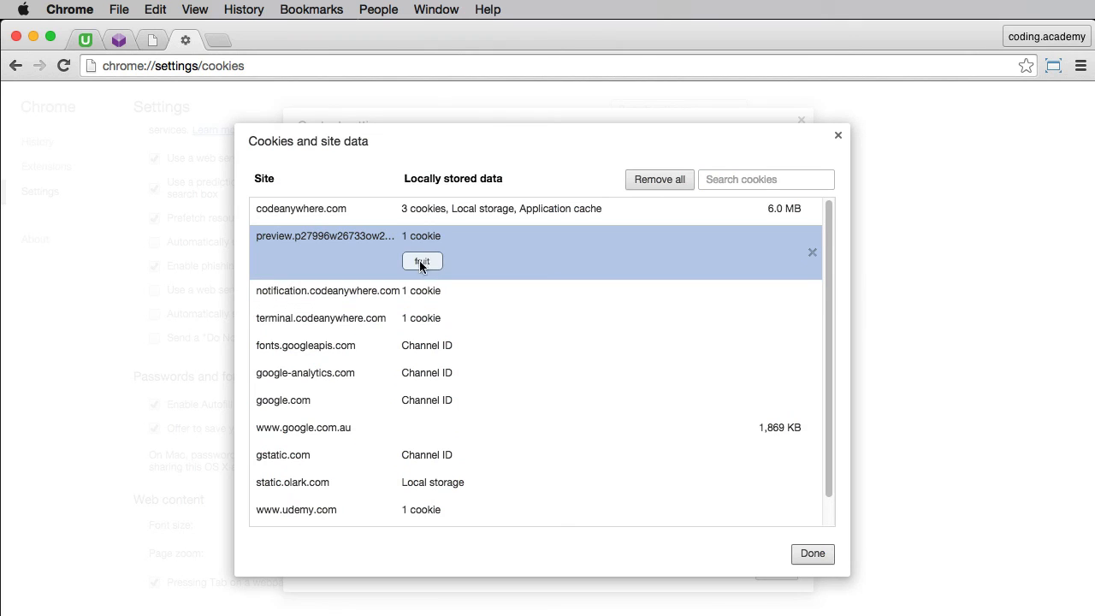
pyautogui.click(421, 261)
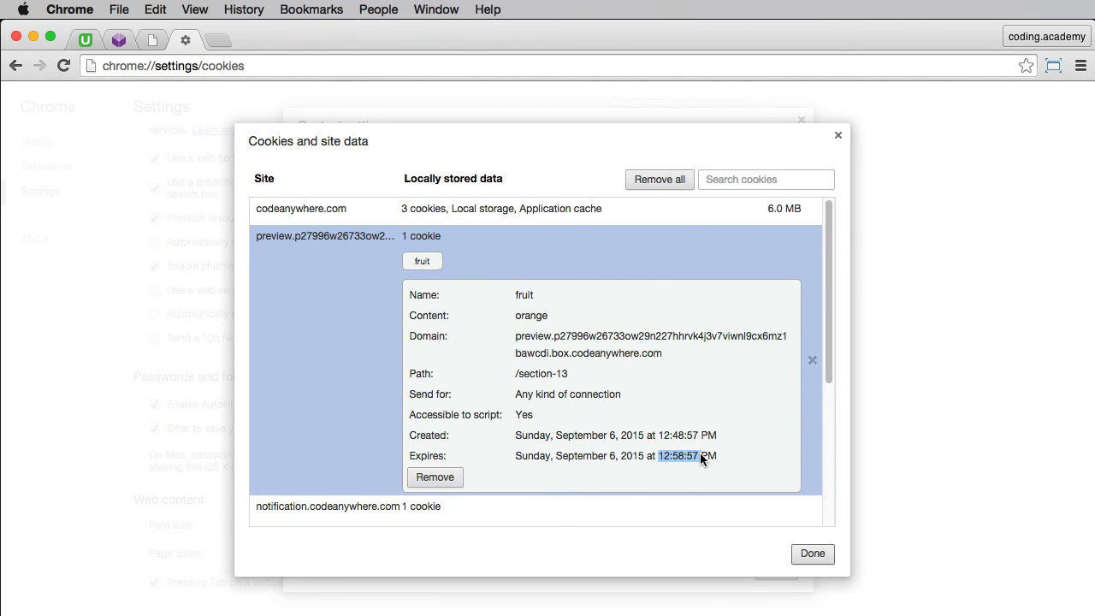
pyautogui.moveTo(756, 496)
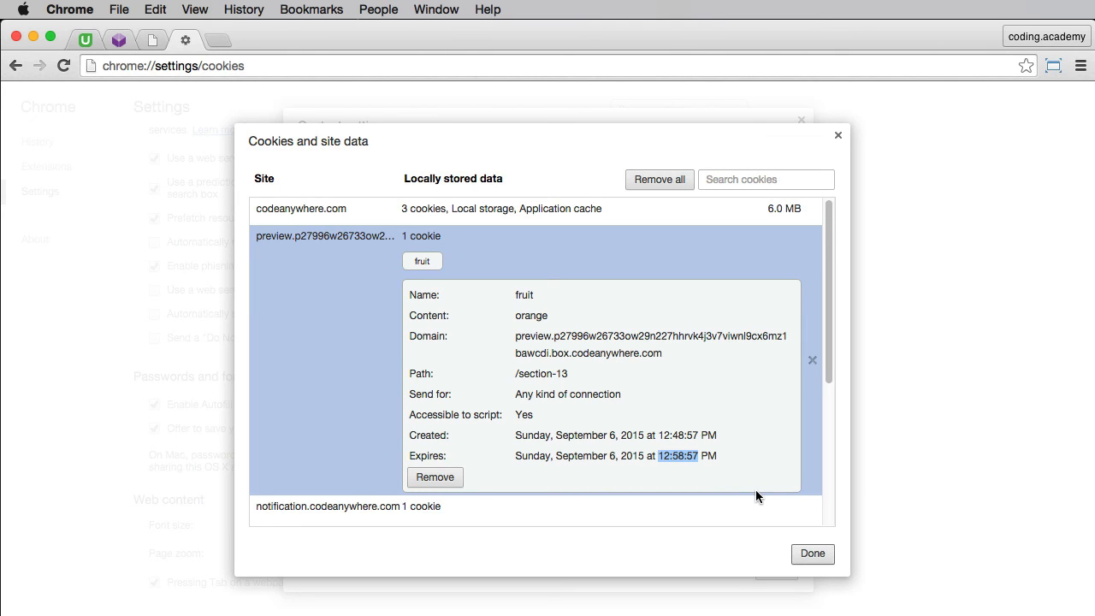
pyautogui.moveTo(607, 546)
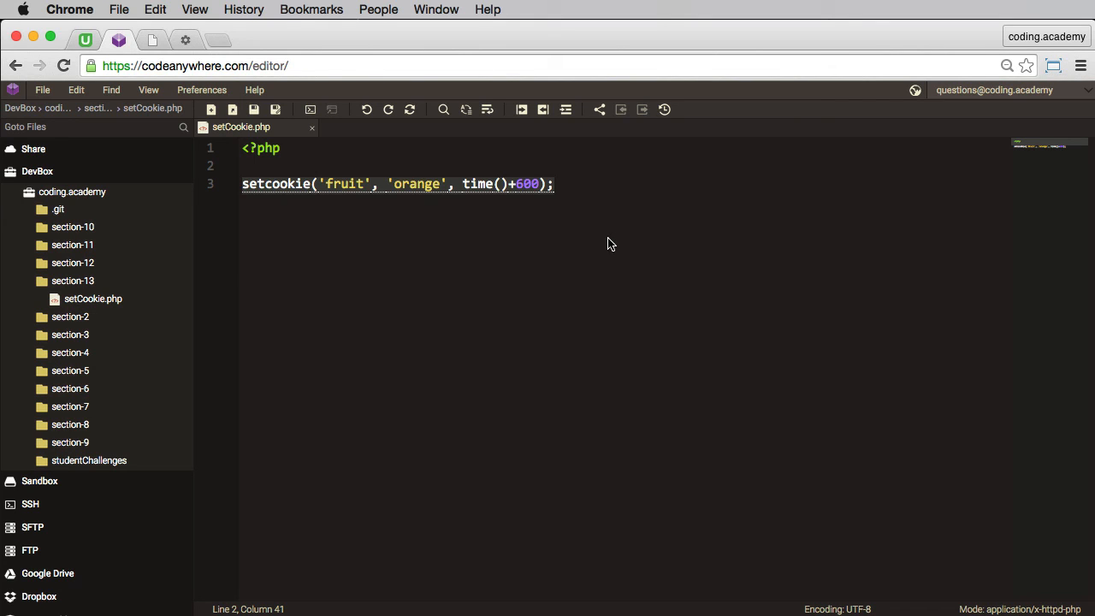
# - Point at the 'orange' value in the setcookie line of setCookie.php
pyautogui.click(436, 183)
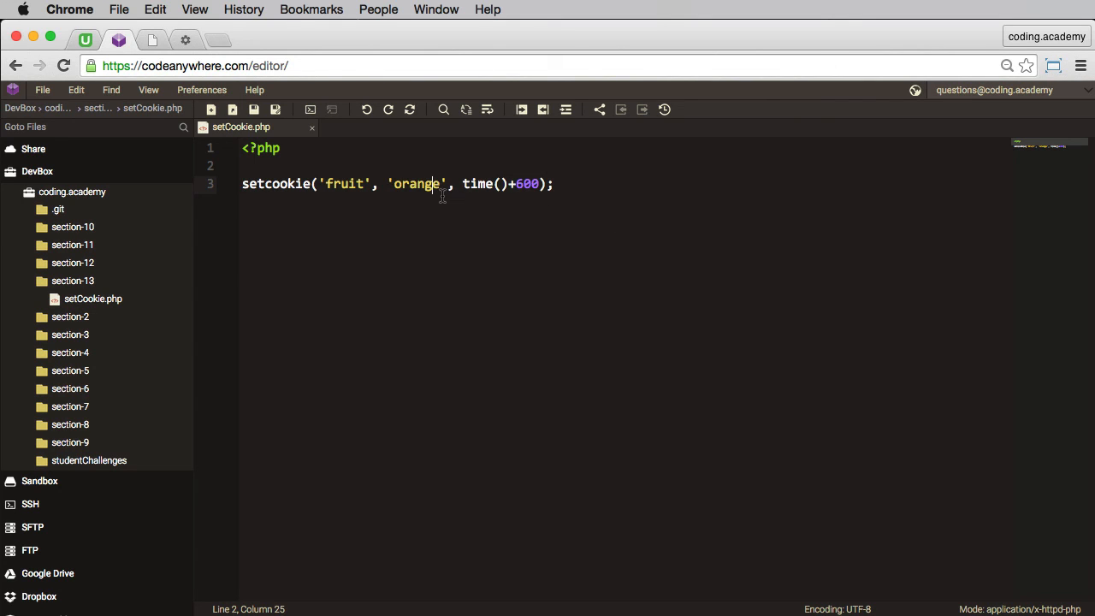